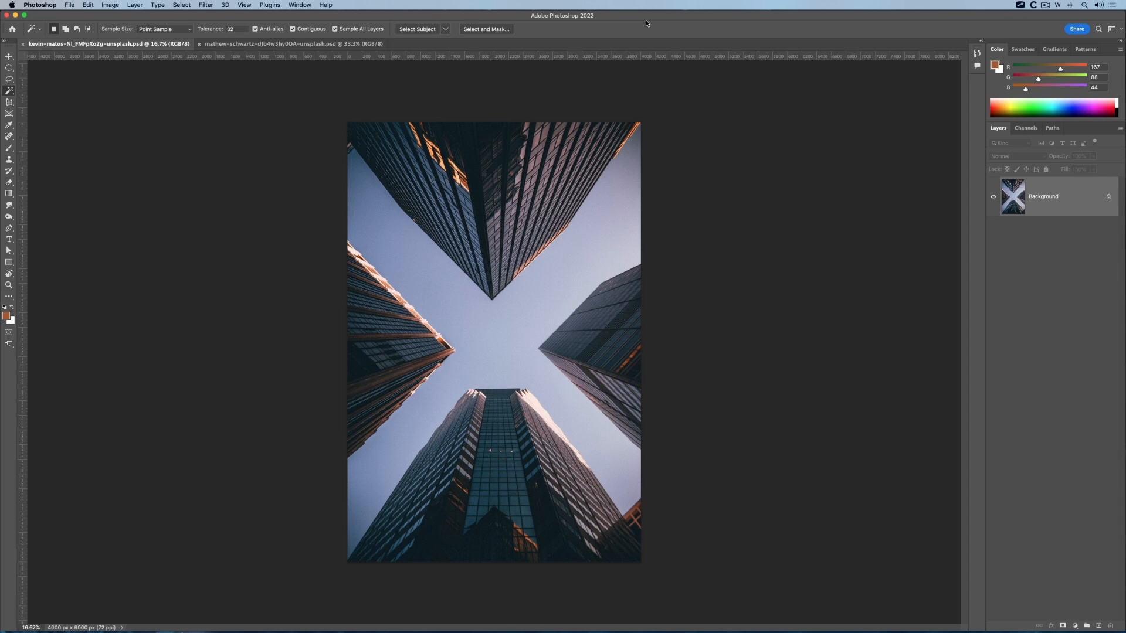
mouse_move(465, 176)
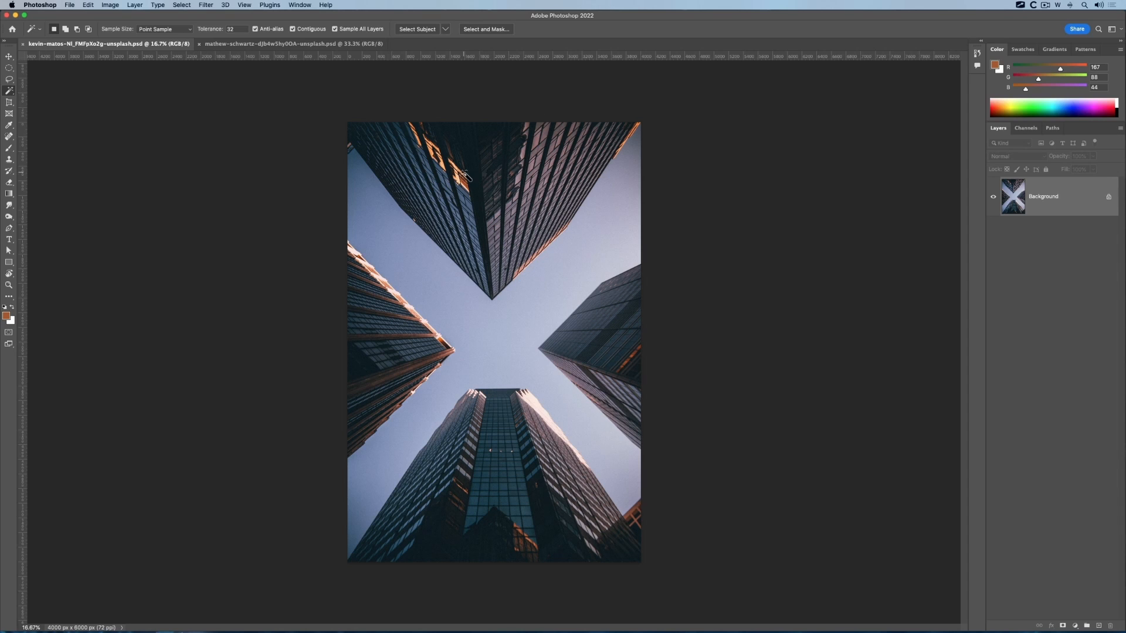
mouse_move(489, 298)
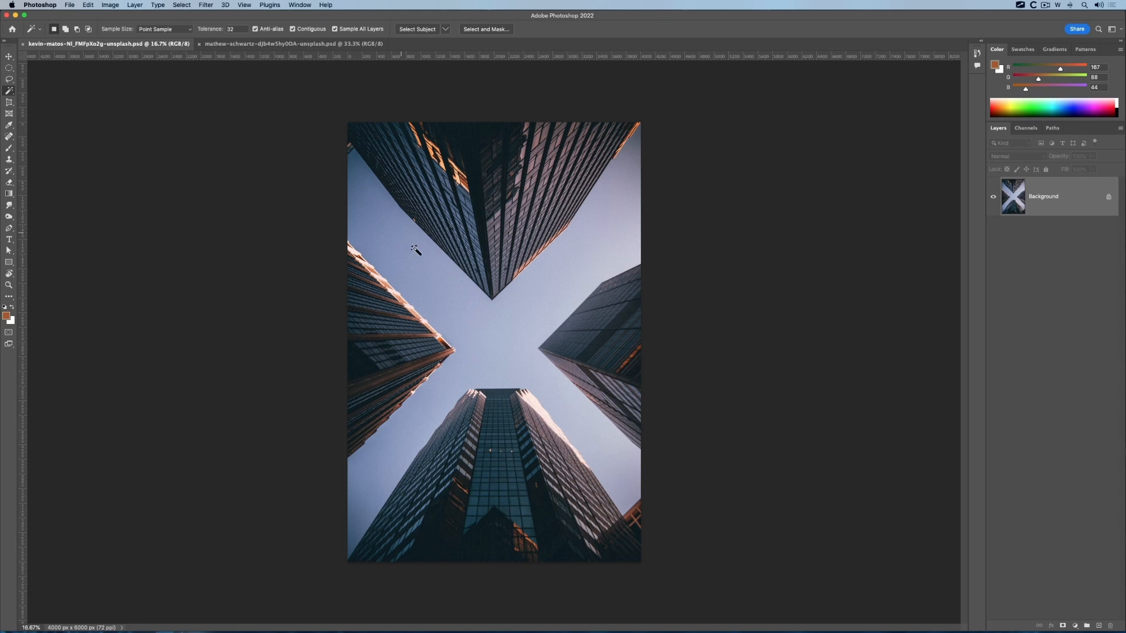
mouse_move(378, 270)
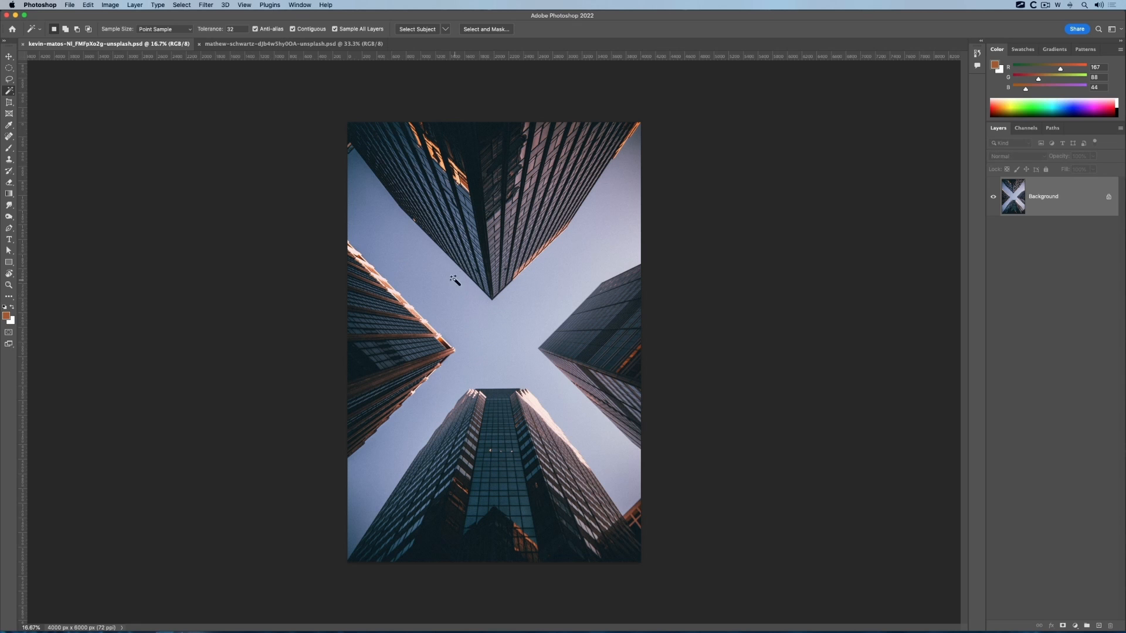
mouse_move(252, 150)
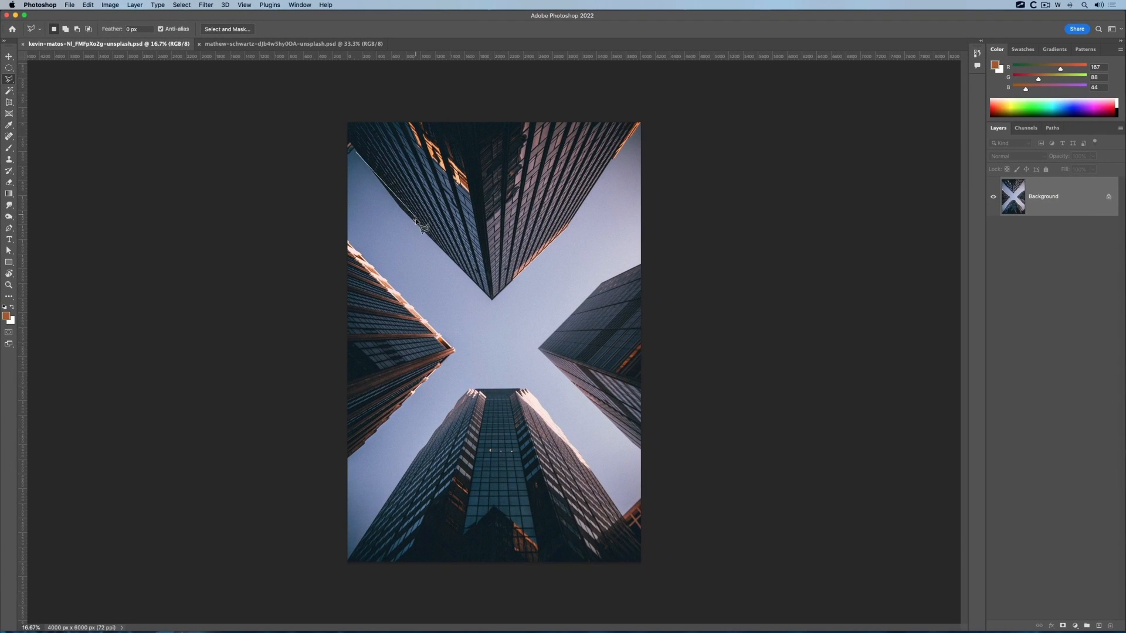
mouse_move(502, 310)
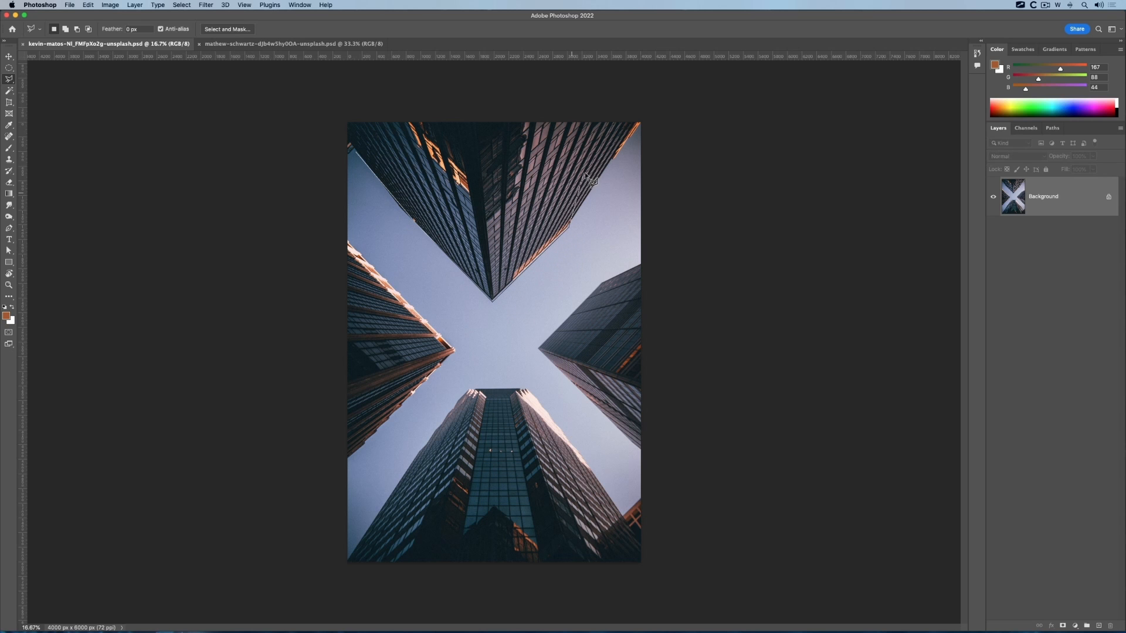
mouse_move(596, 291)
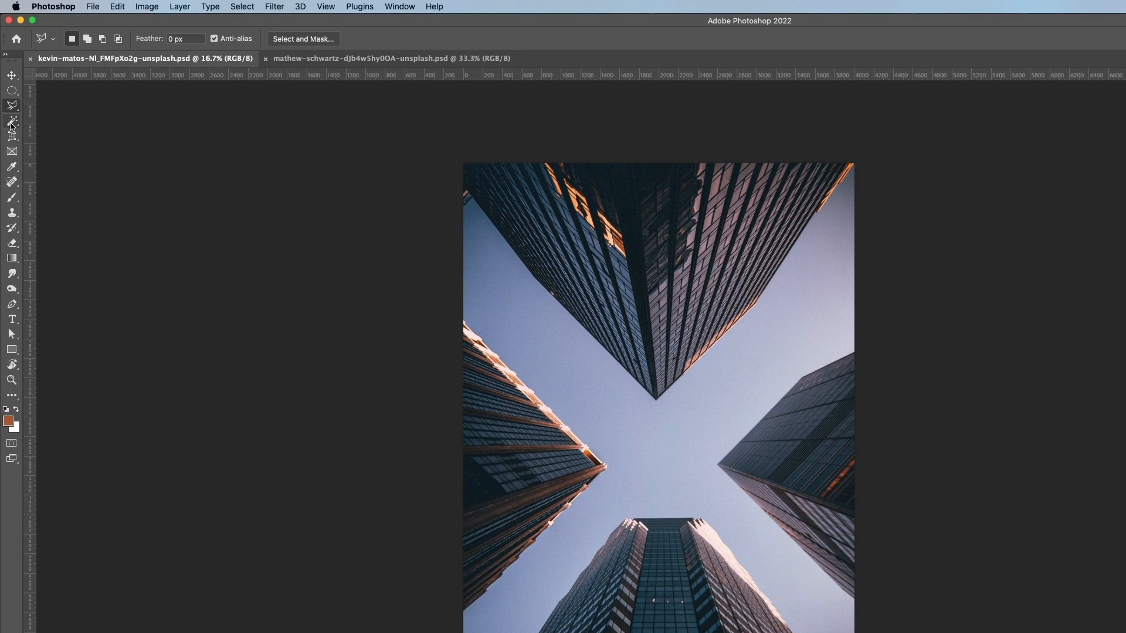
Switch to the Magic Wand, clear the old selection, and select the sky between buildings.
left_click(11, 122)
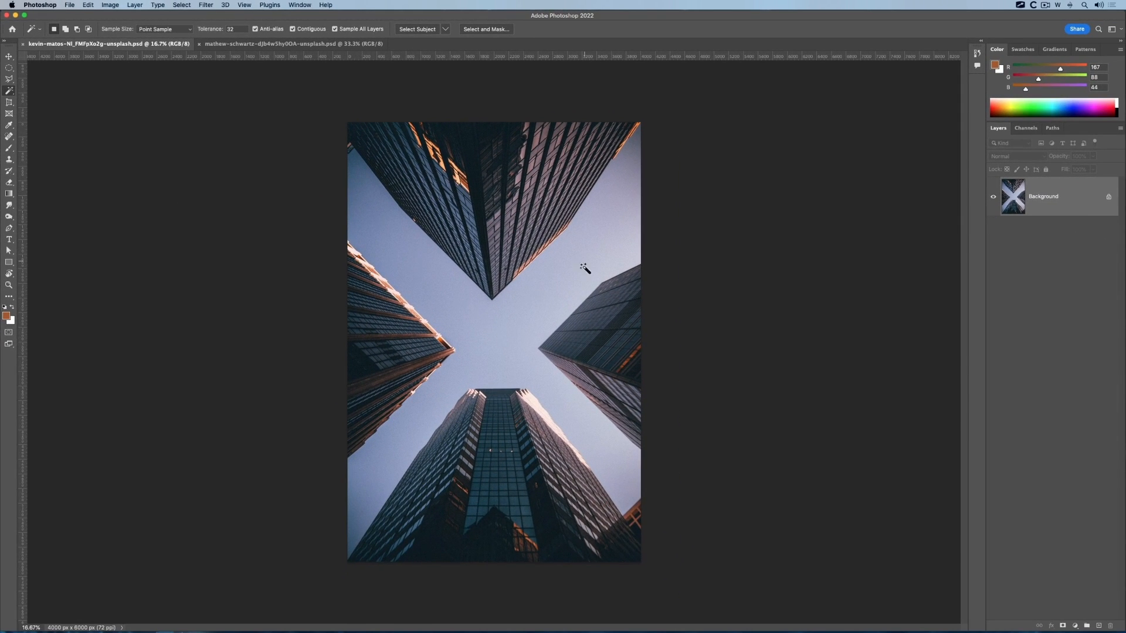
mouse_move(505, 329)
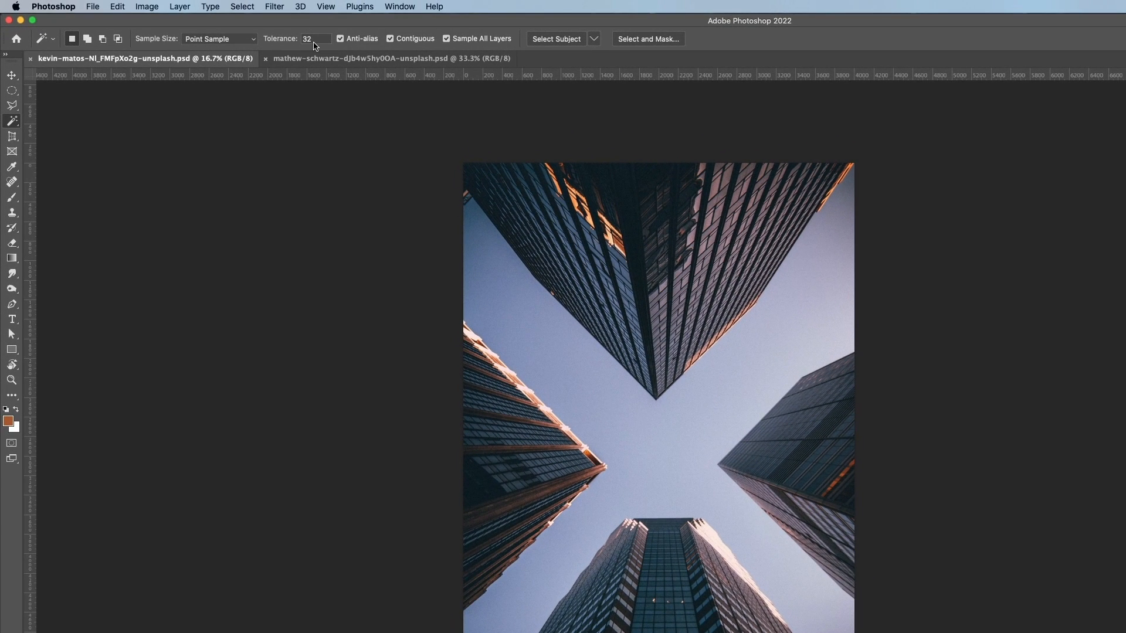
mouse_move(447, 267)
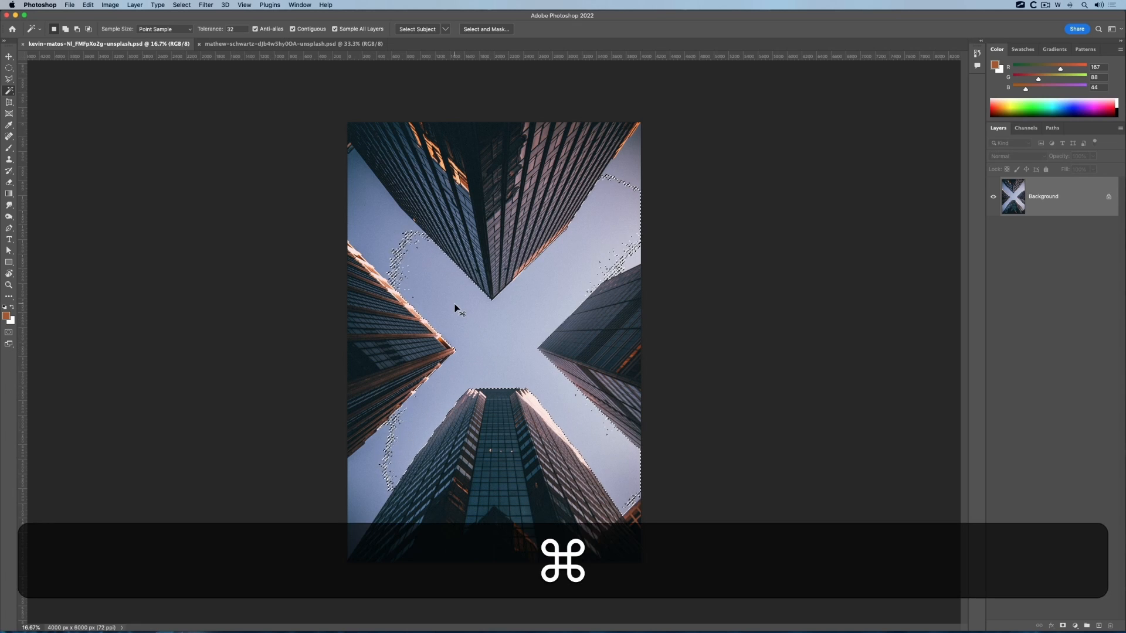
key("cmd+d")
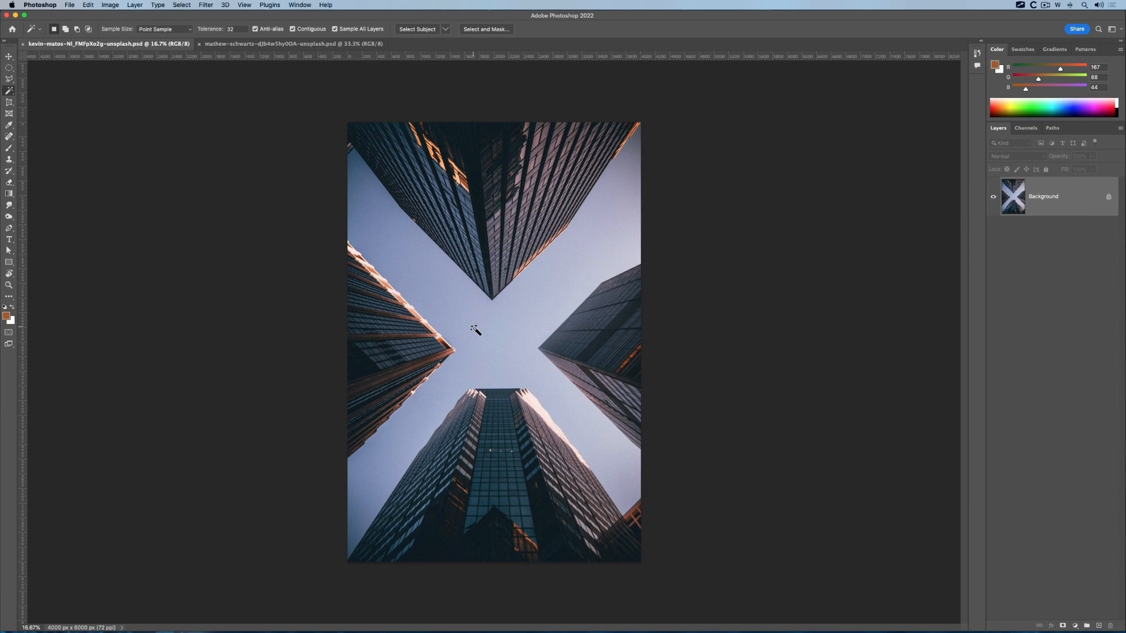
left_click(474, 329)
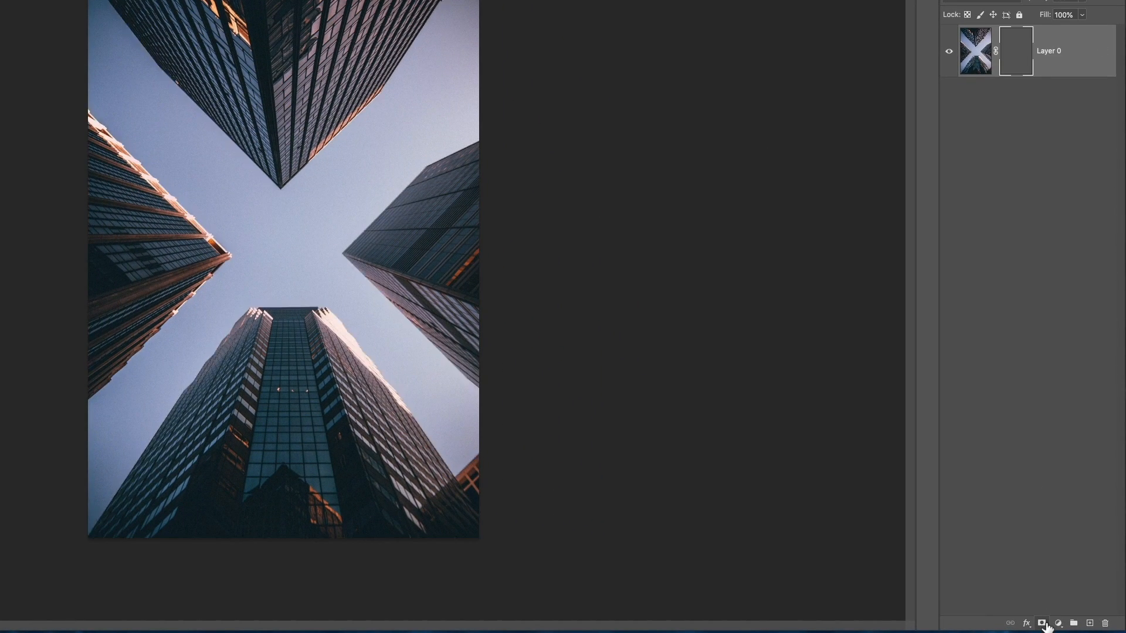
Hide the sky through the layer mask and add an orange Solid Color fill layer.
left_click(1041, 623)
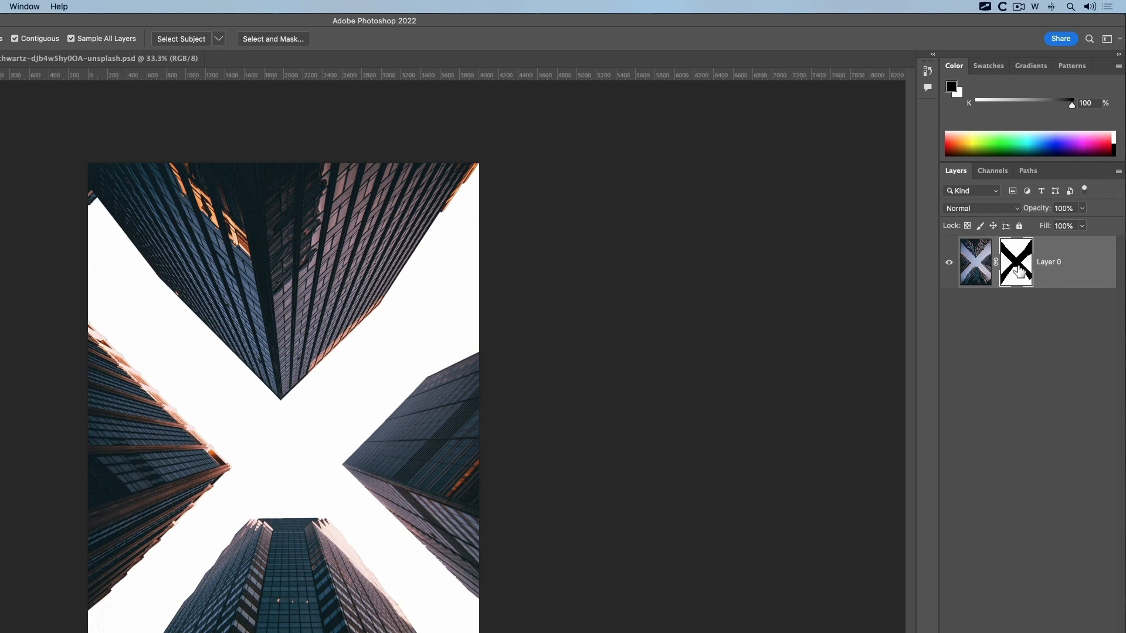
left_click(1059, 623)
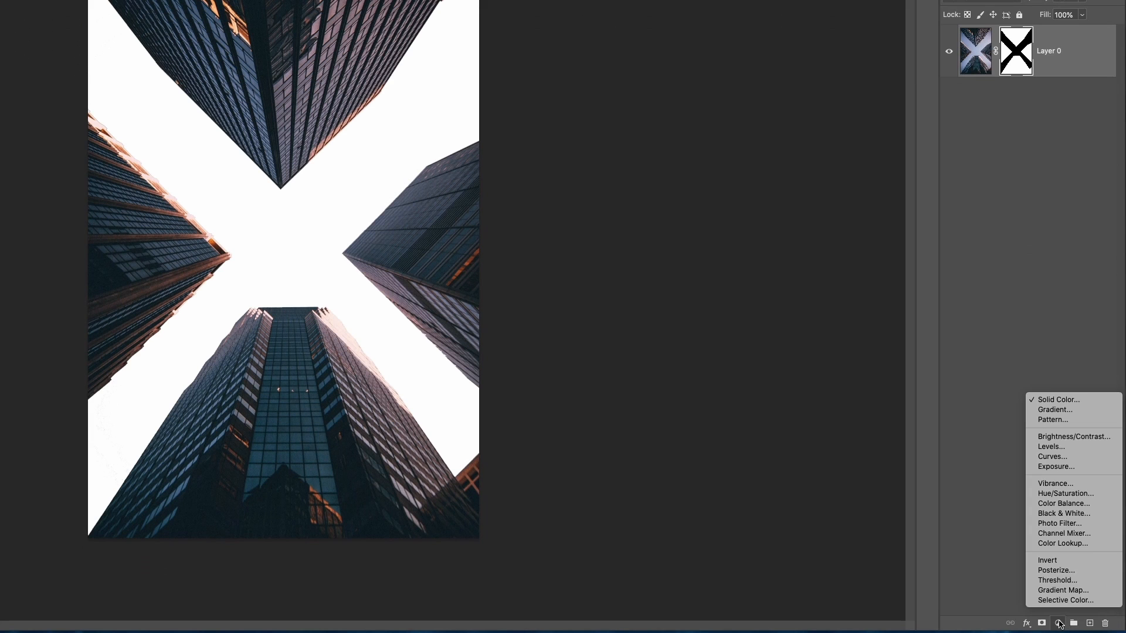
left_click(1056, 400)
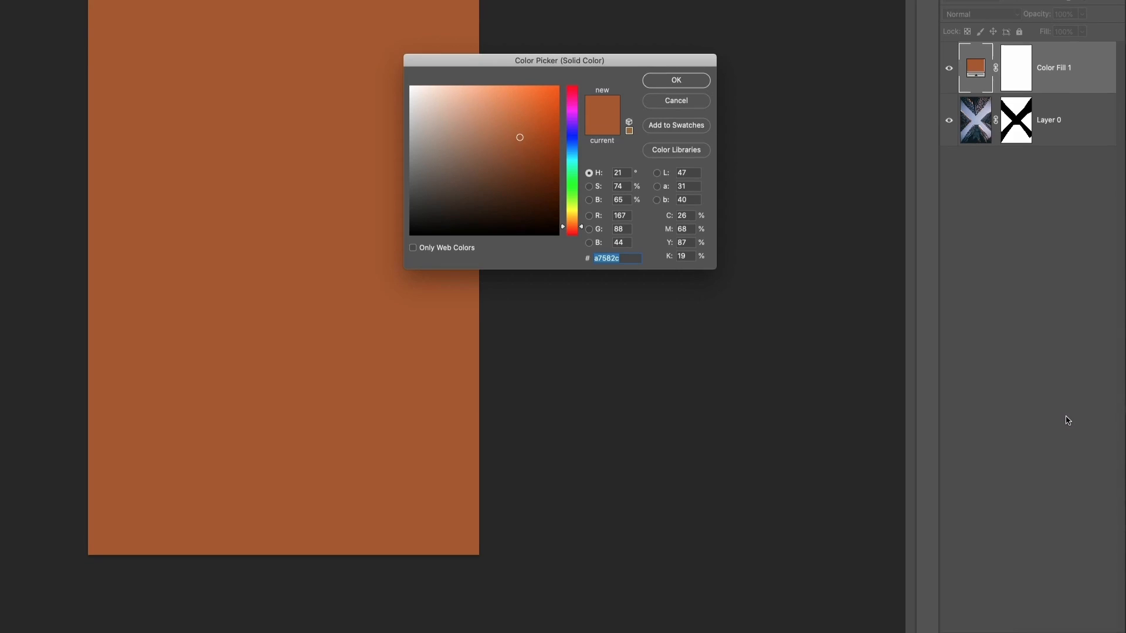
left_click(674, 80)
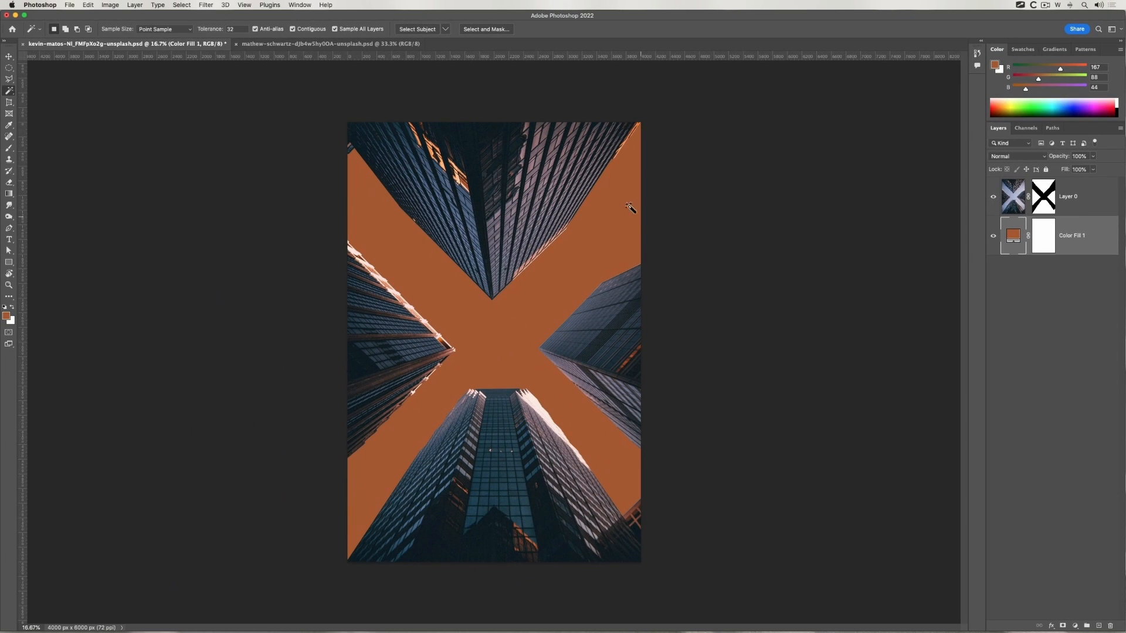
mouse_move(512, 336)
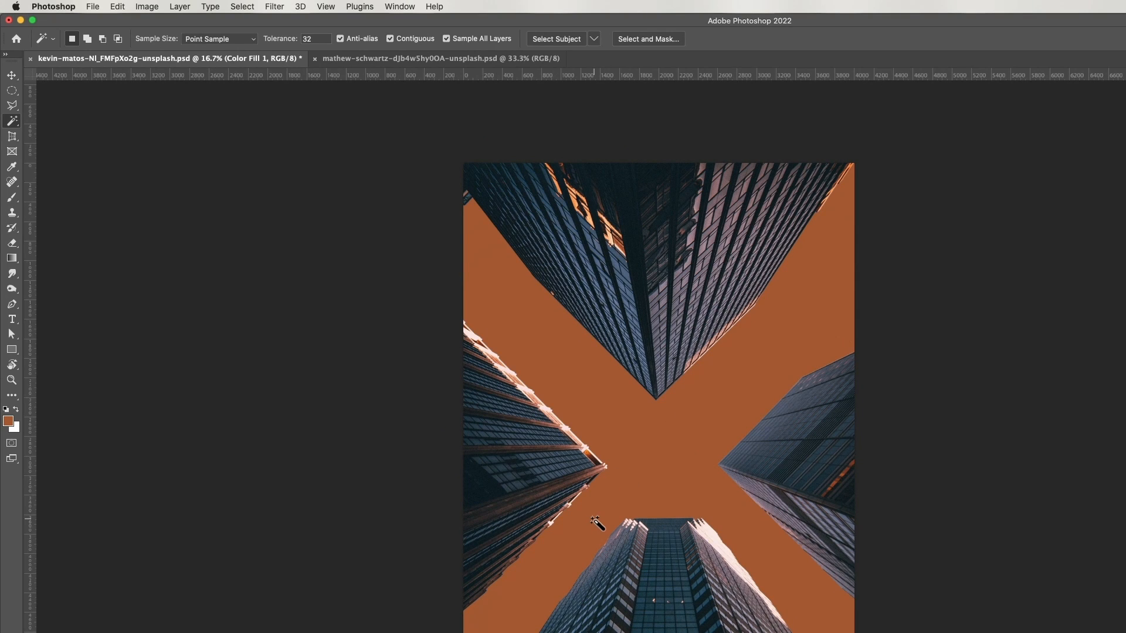
mouse_move(438, 186)
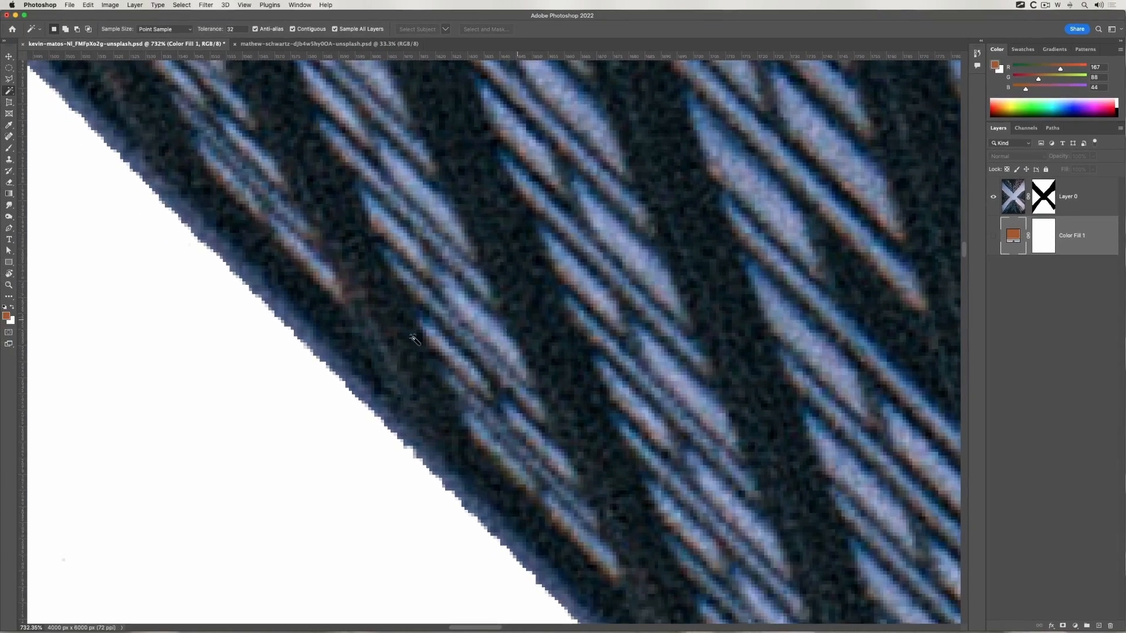
mouse_move(362, 157)
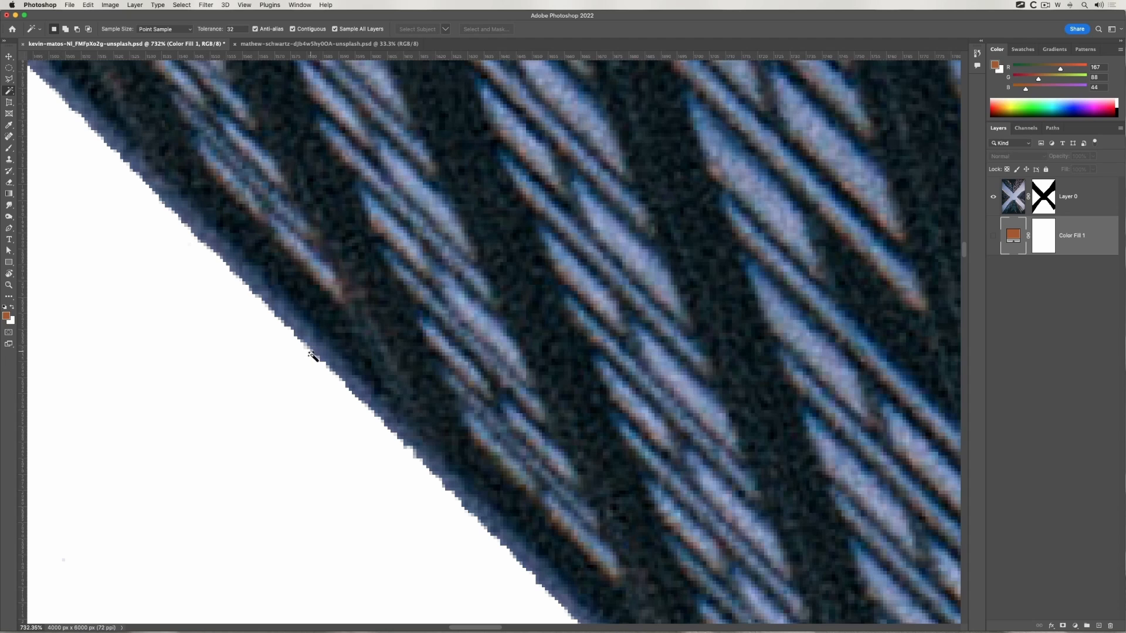
mouse_move(358, 399)
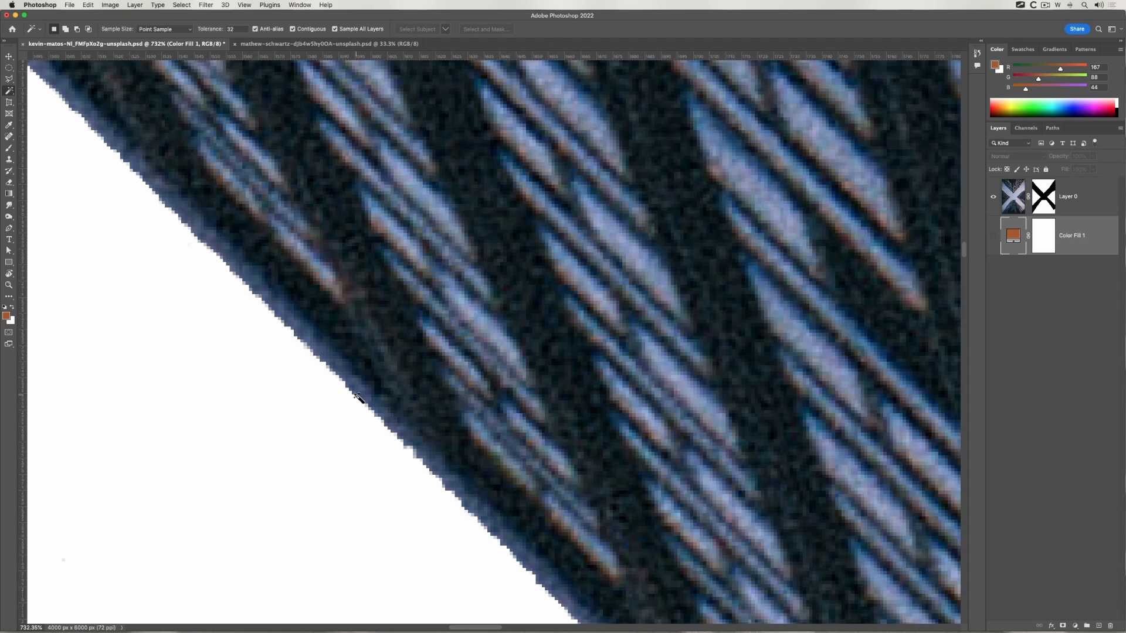
mouse_move(323, 72)
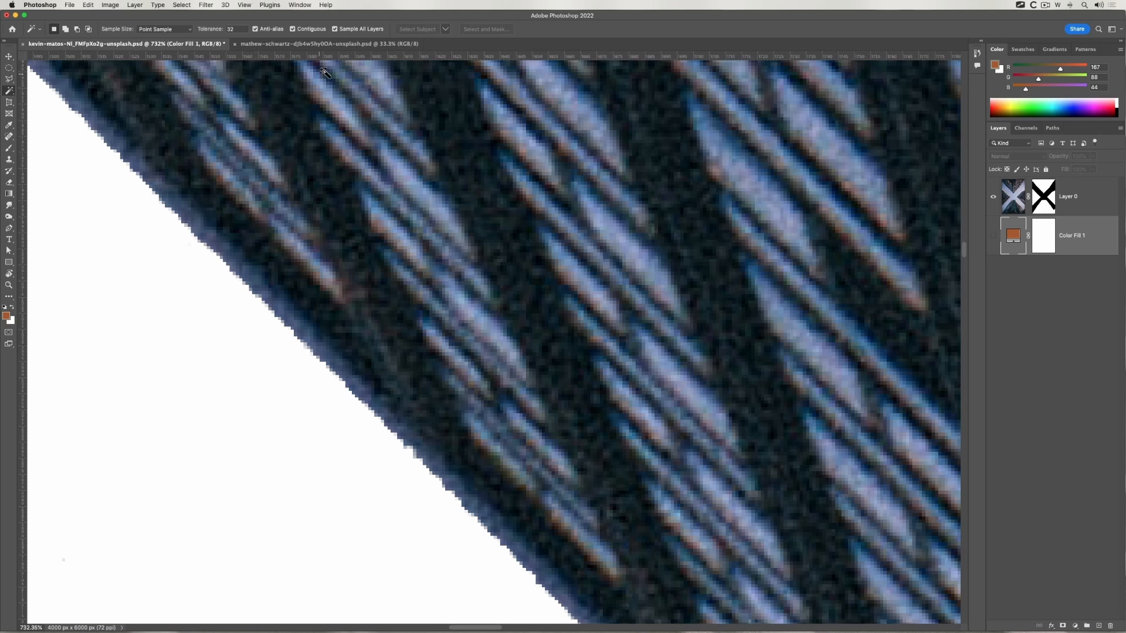
mouse_move(352, 136)
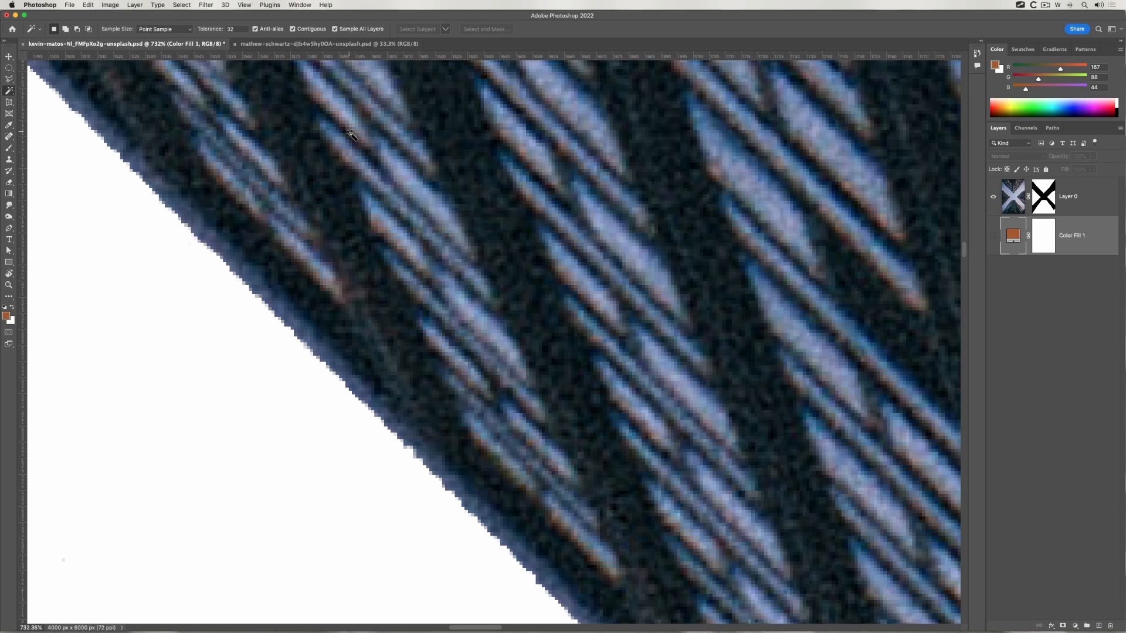
Zoom back out from 732% to fit the whole masked image on screen.
key("cmd+0")
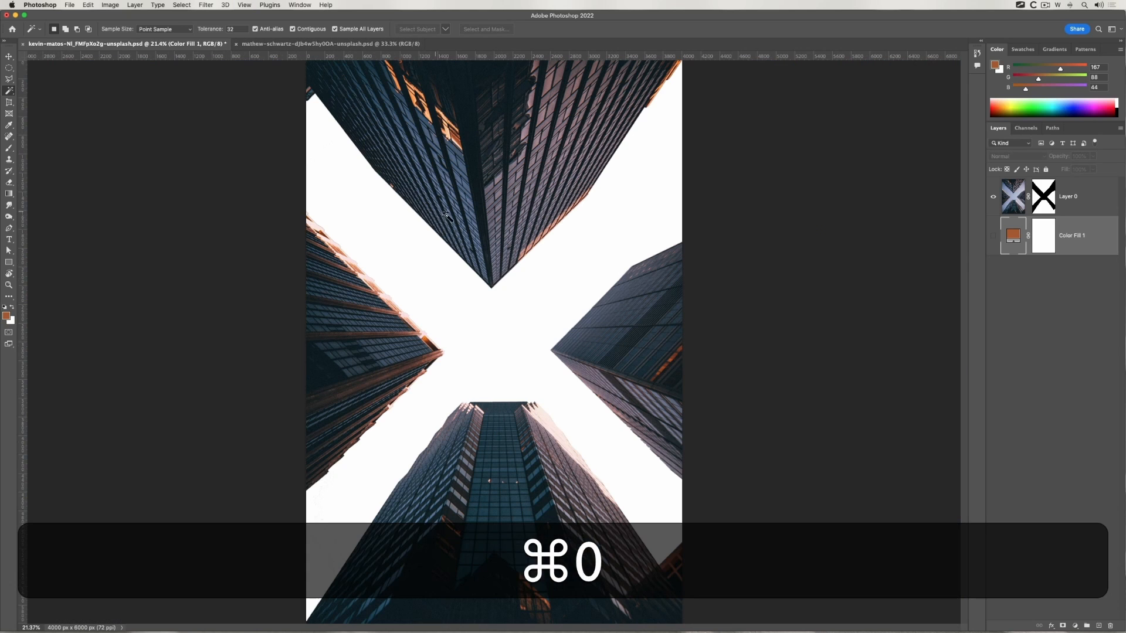
key("cmd+0")
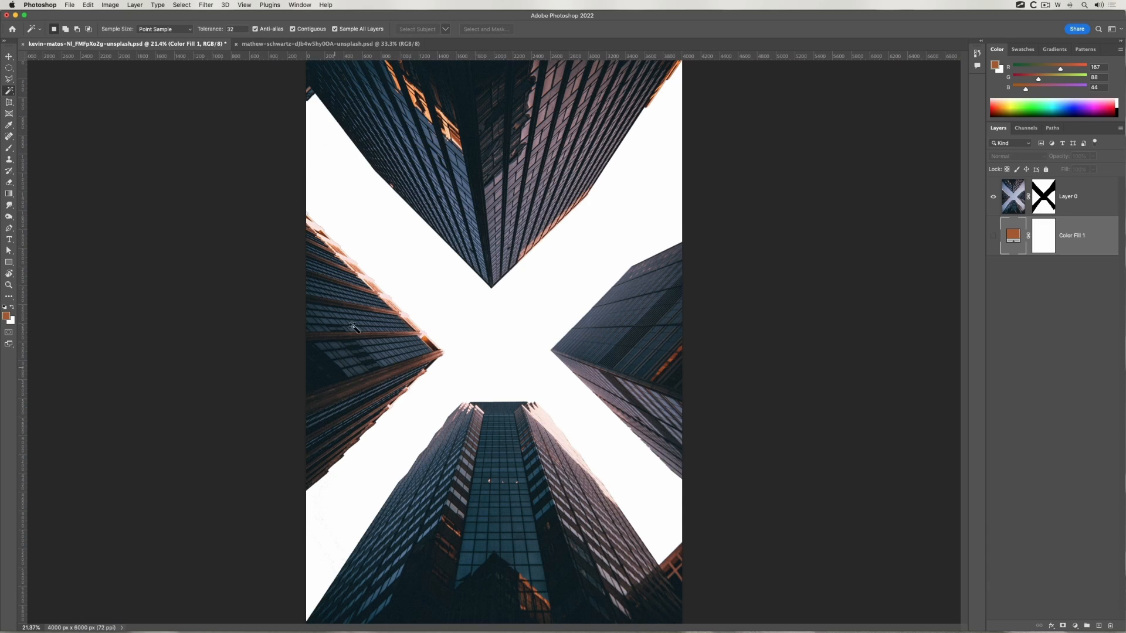
mouse_move(480, 314)
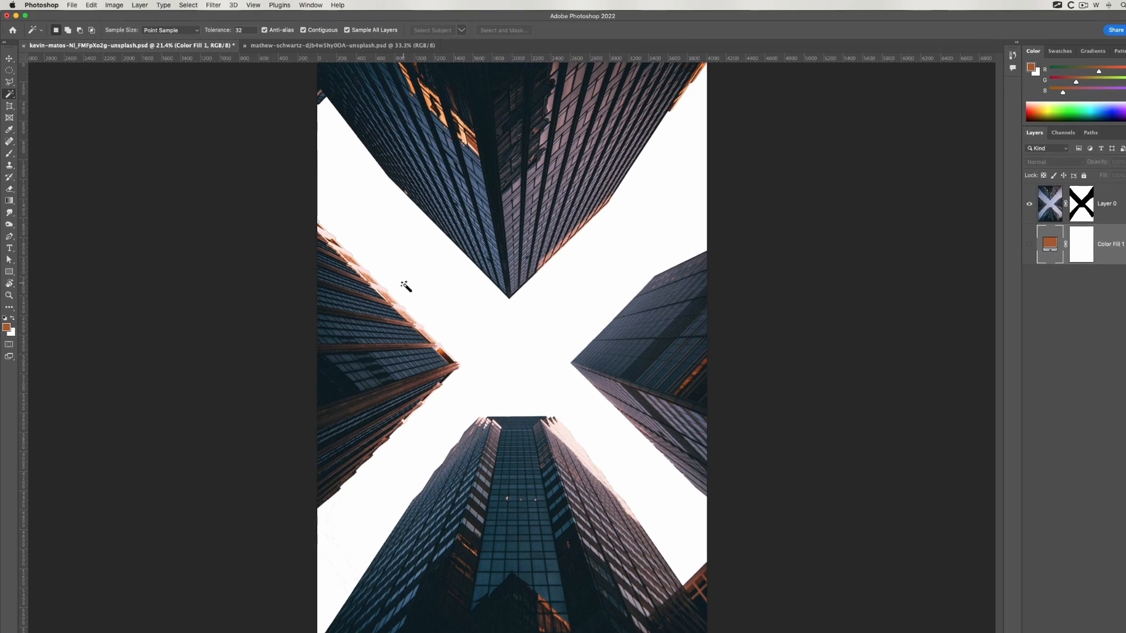
Revert the photo to its last saved state and Magic Wand-select the scattered sky areas.
left_click(72, 5)
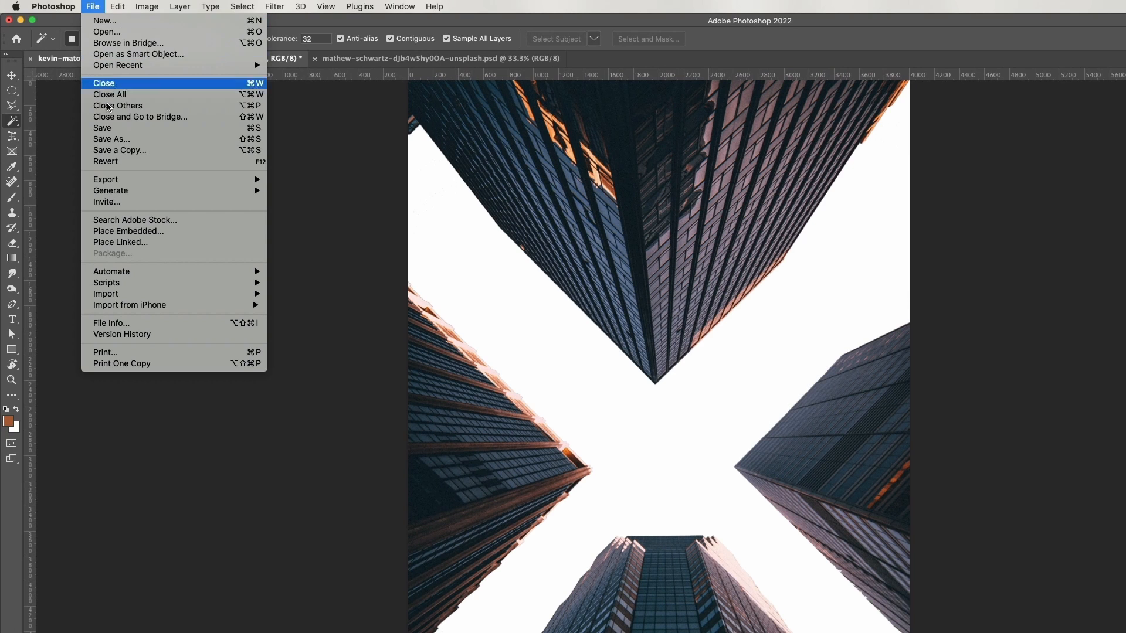
left_click(104, 84)
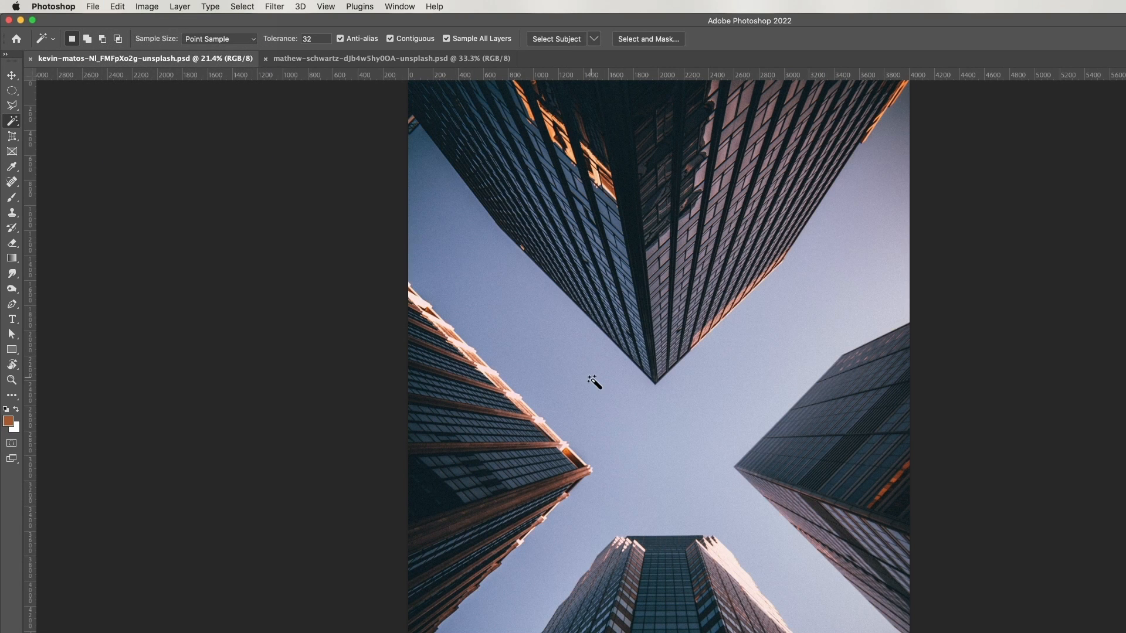
left_click(390, 38)
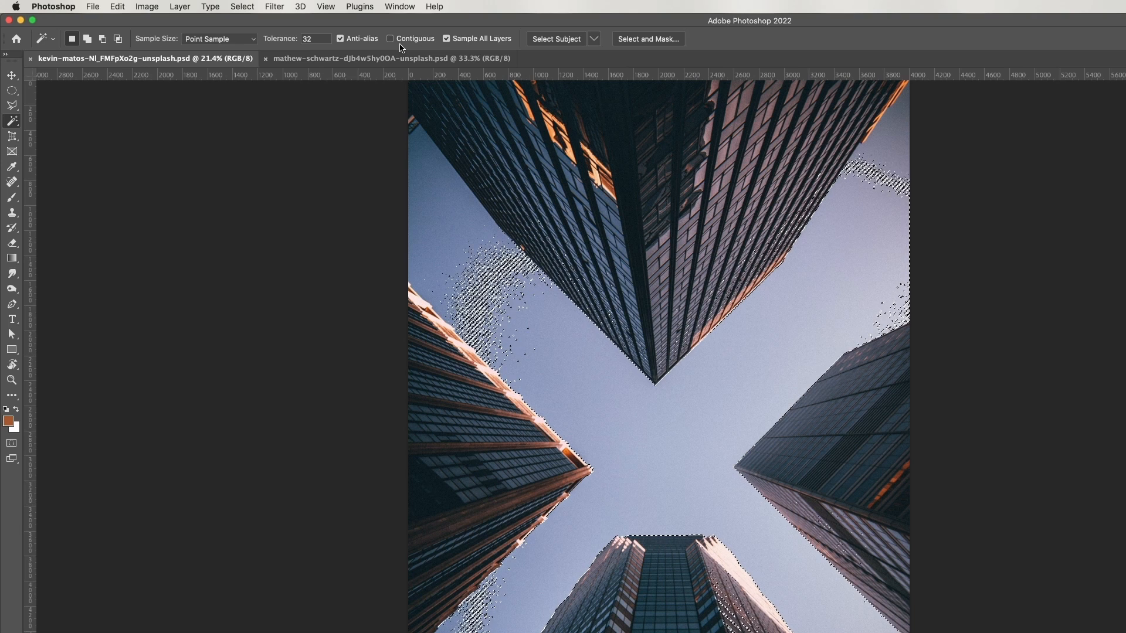
left_click(611, 441)
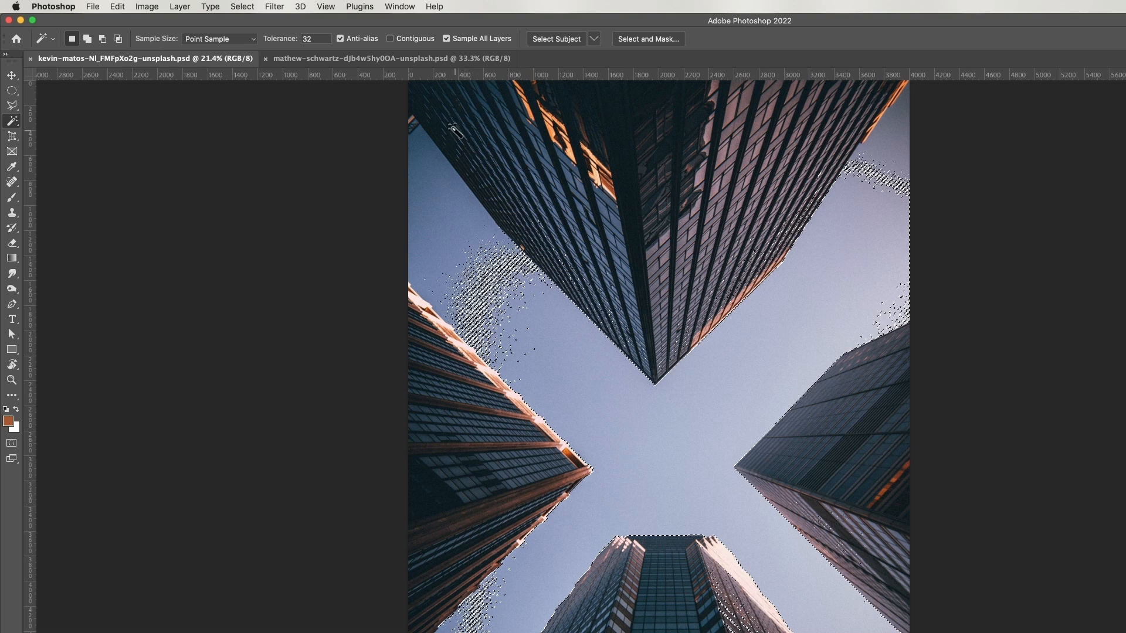
mouse_move(644, 466)
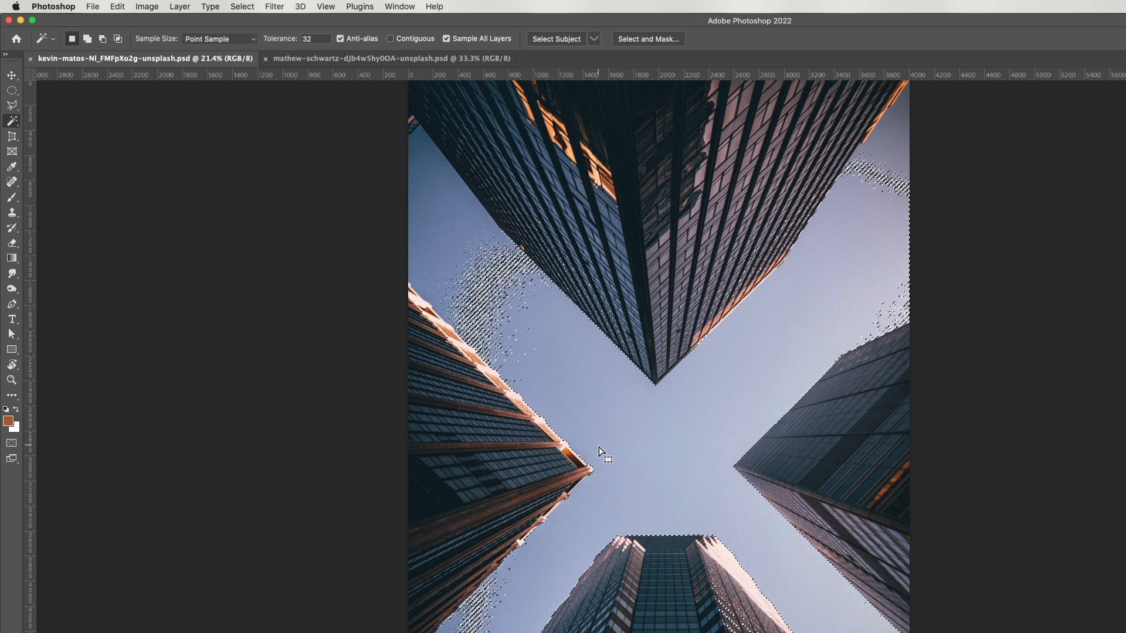
Deselect the sky and reveal the photo beneath the white Layer 1.
left_click(602, 450)
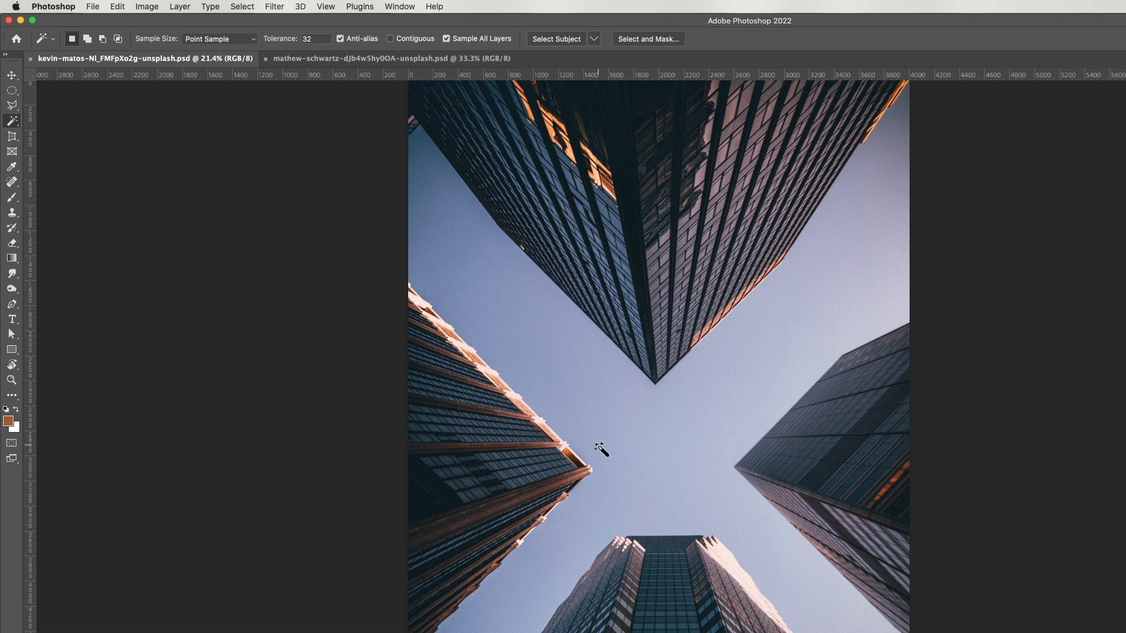
left_click(390, 38)
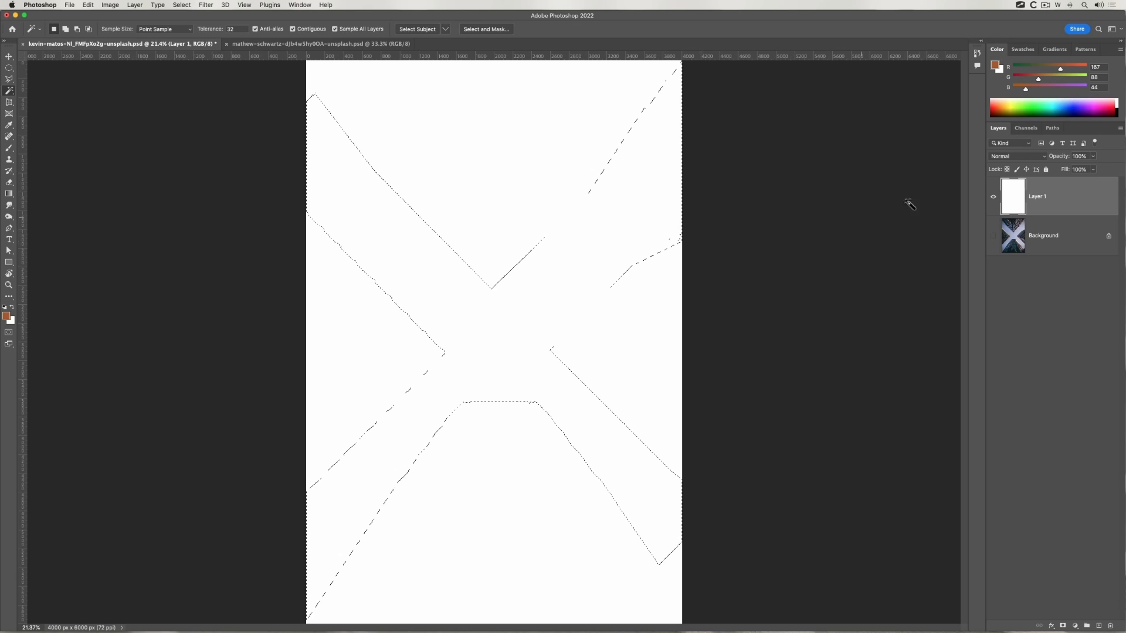
left_click(993, 235)
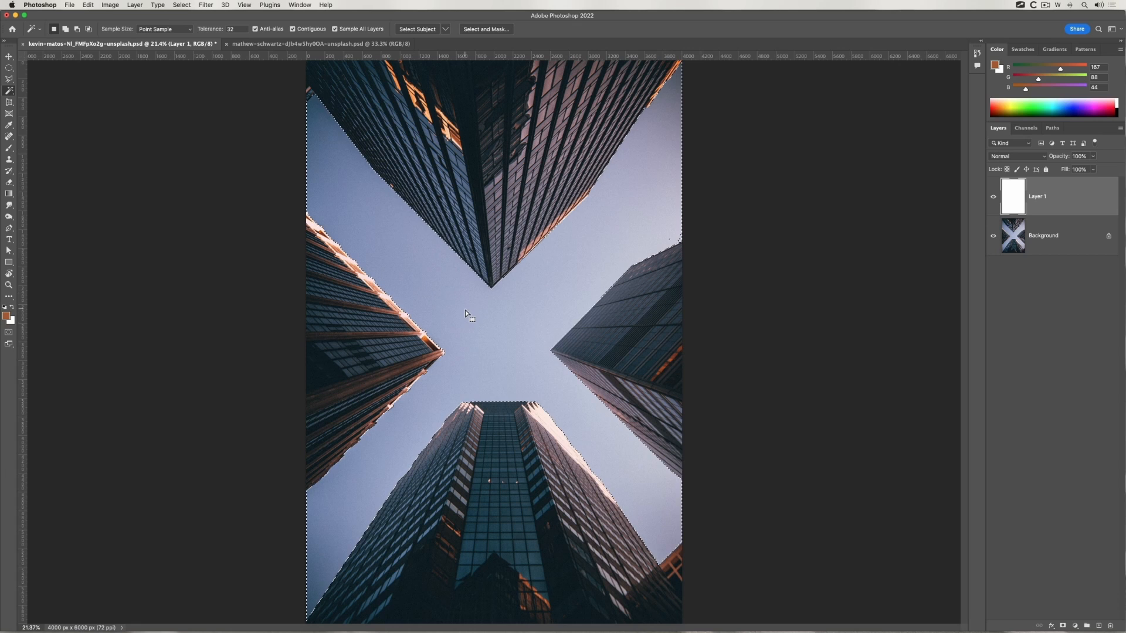
Select the sky between the buildings, then Option-click to subtract an area.
left_click(468, 315)
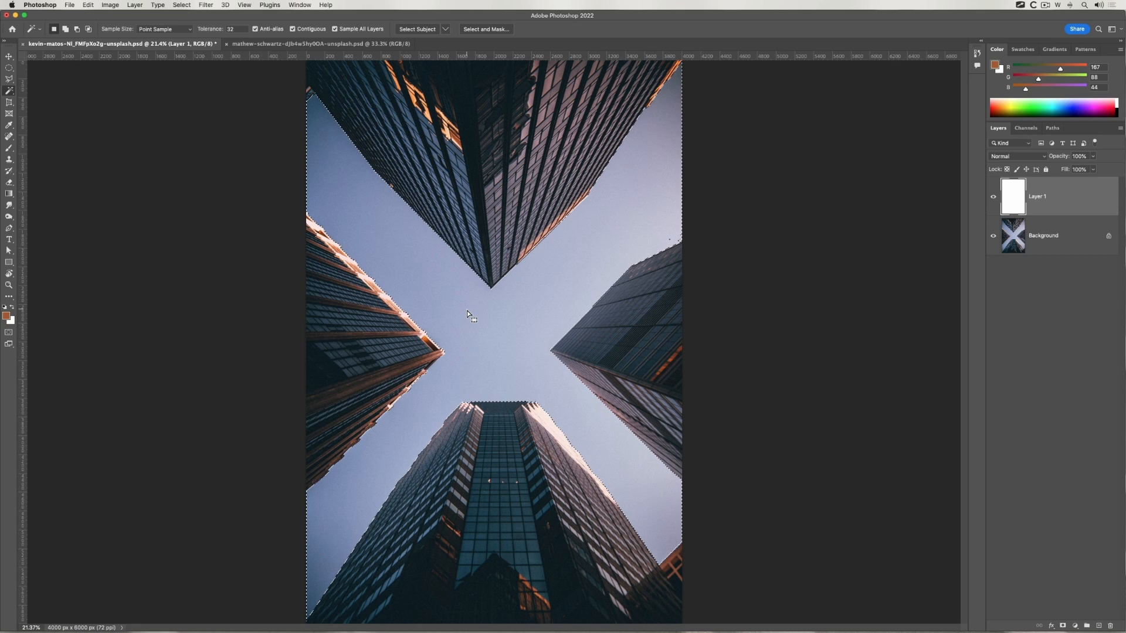
key("alt")
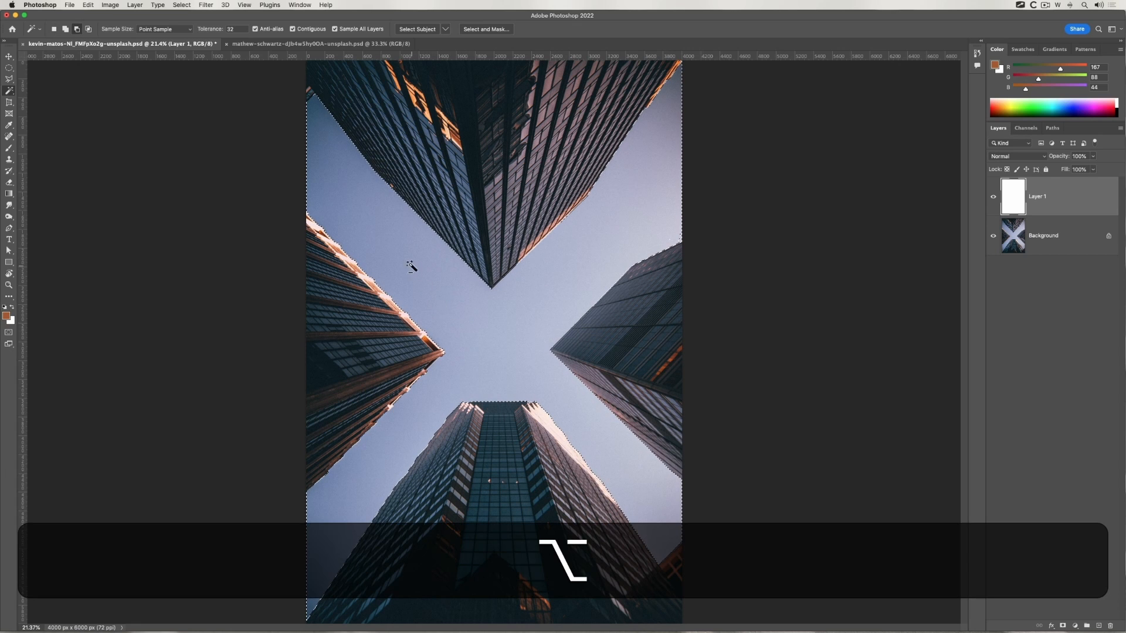
left_click(431, 294)
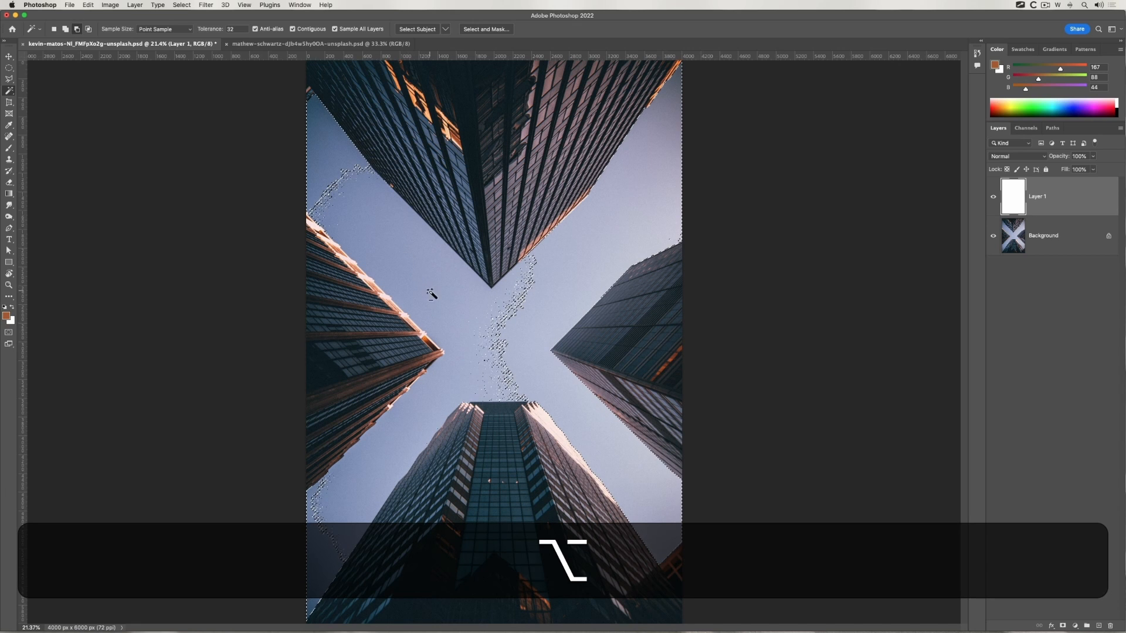